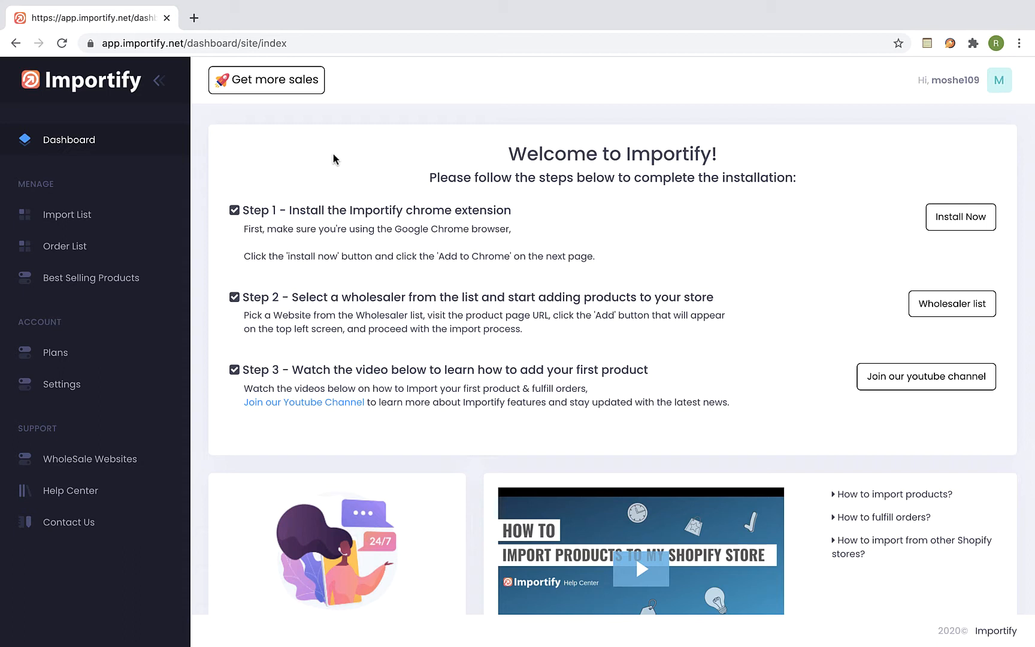
{"action": "mouse_move", "coordinate": [266, 187]}
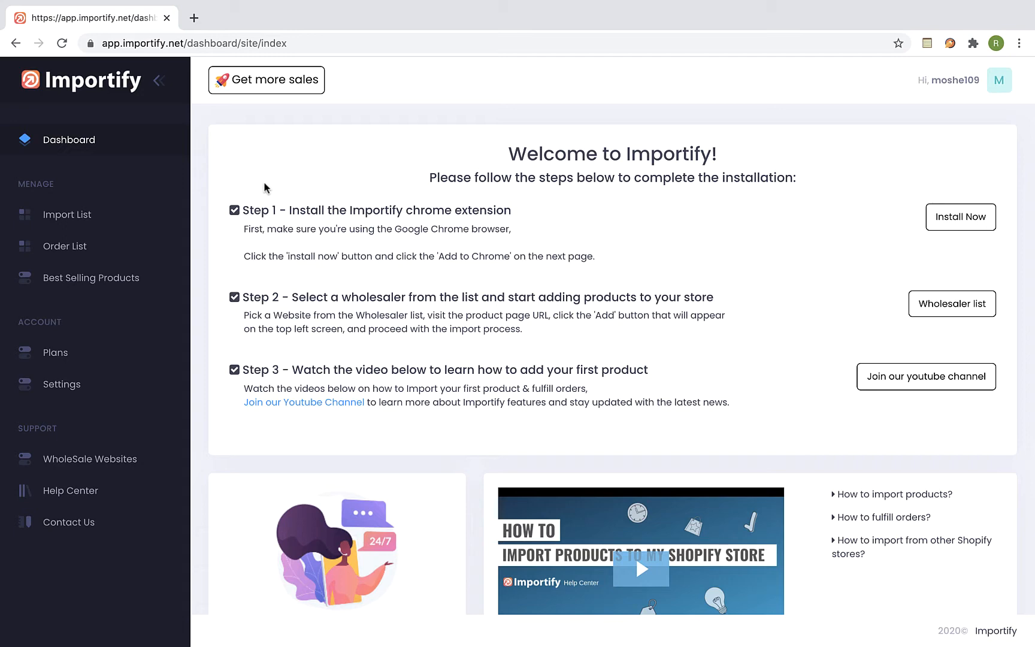
Go to Best Selling Products, listing top Shopify stores ranked by daily visitors.
{"action": "left_click", "coordinate": [91, 278]}
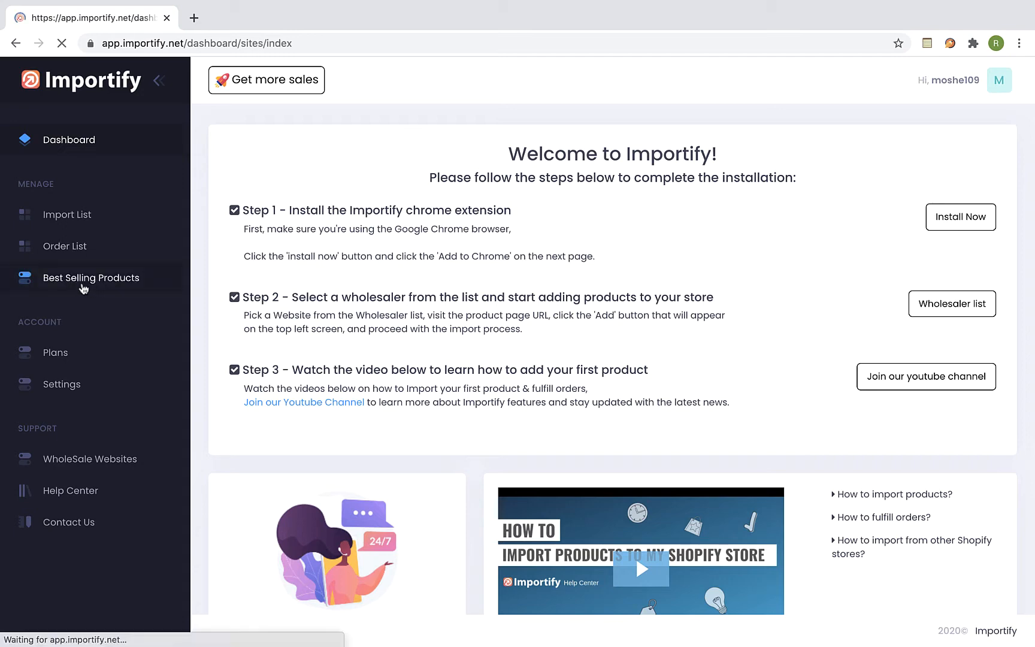
{"action": "left_click", "coordinate": [91, 278]}
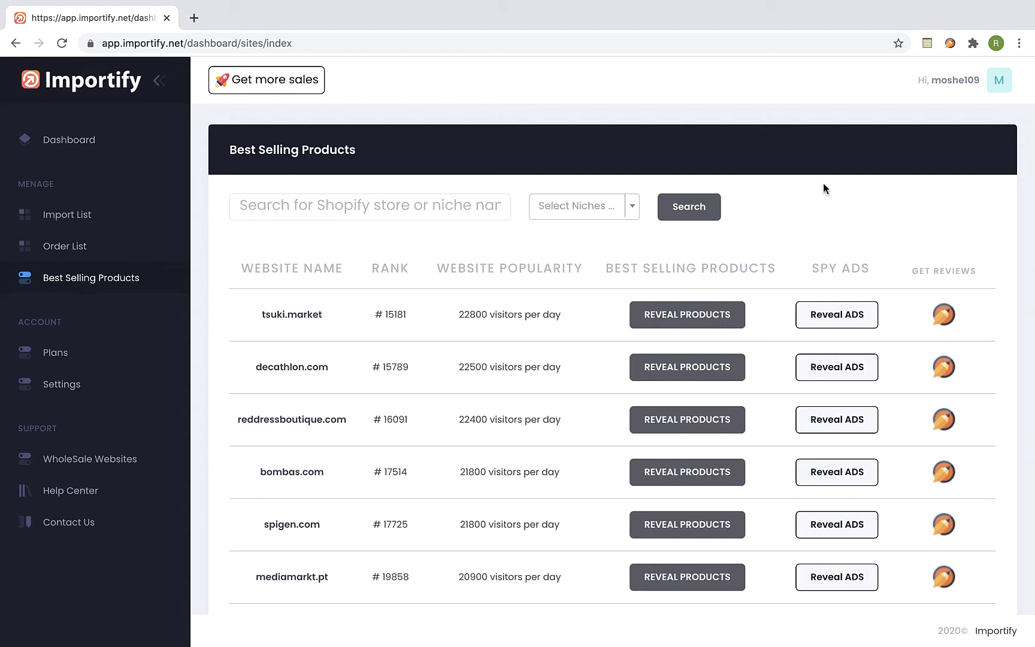
{"action": "scroll", "scroll_direction": "down", "scroll_amount": 3}
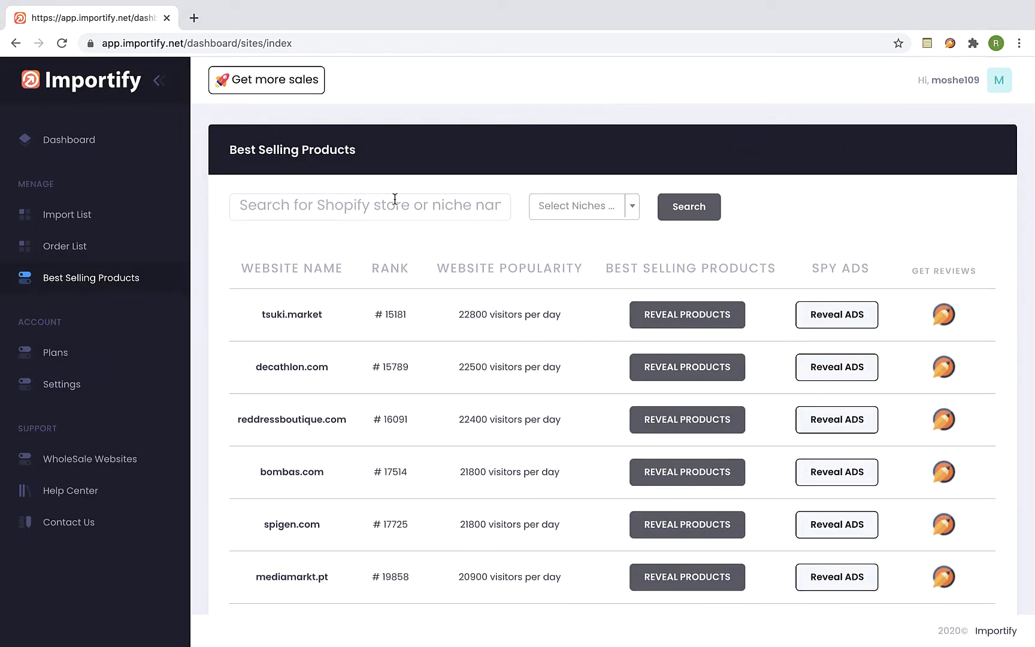
Search the best selling stores for 'dog' to show shops like birddogs.com.
{"action": "left_click", "coordinate": [584, 206]}
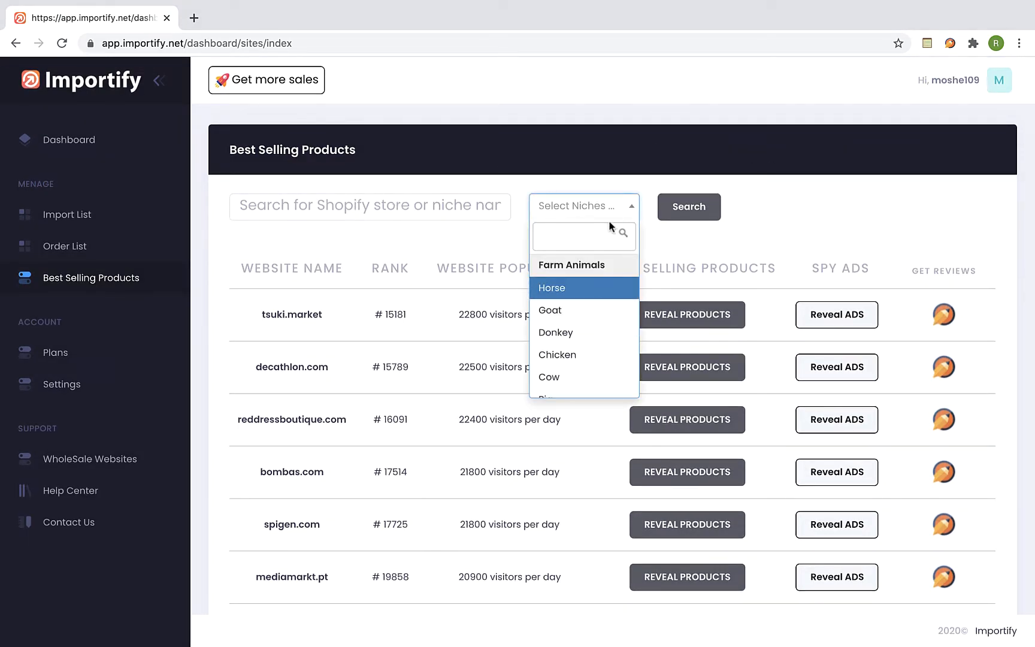
{"action": "left_click", "coordinate": [370, 206]}
{"action": "type", "text": "dog"}
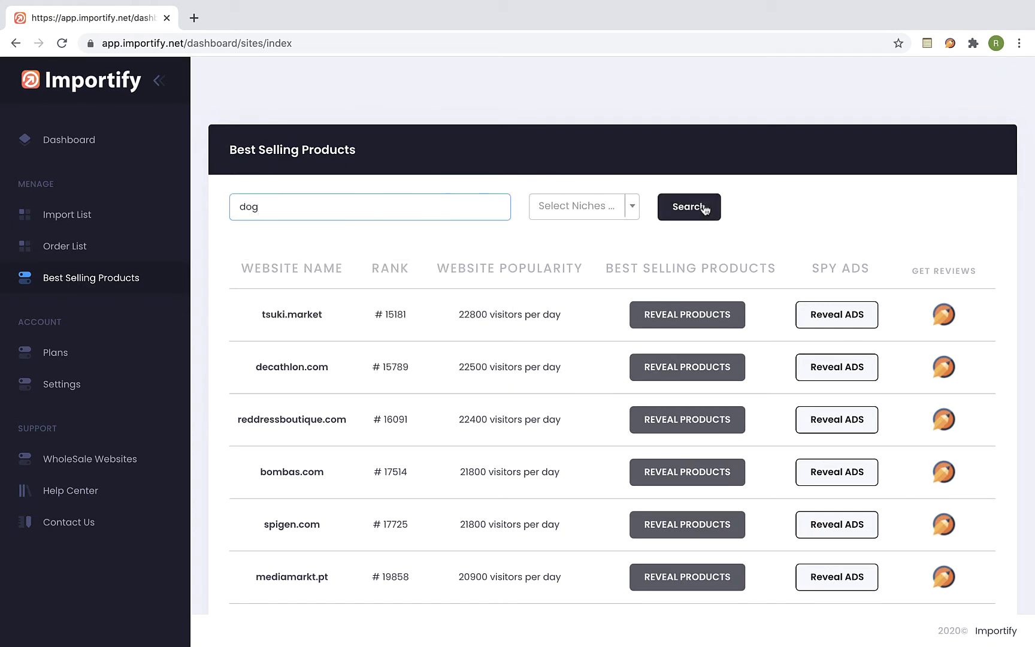
{"action": "left_click", "coordinate": [689, 207]}
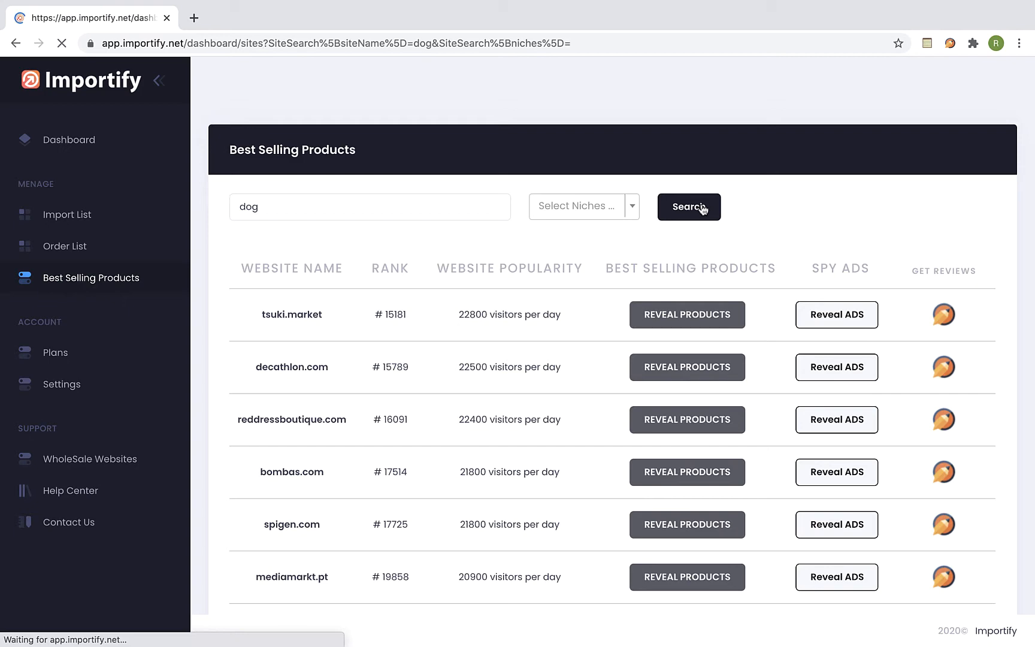
{"action": "left_click", "coordinate": [689, 208]}
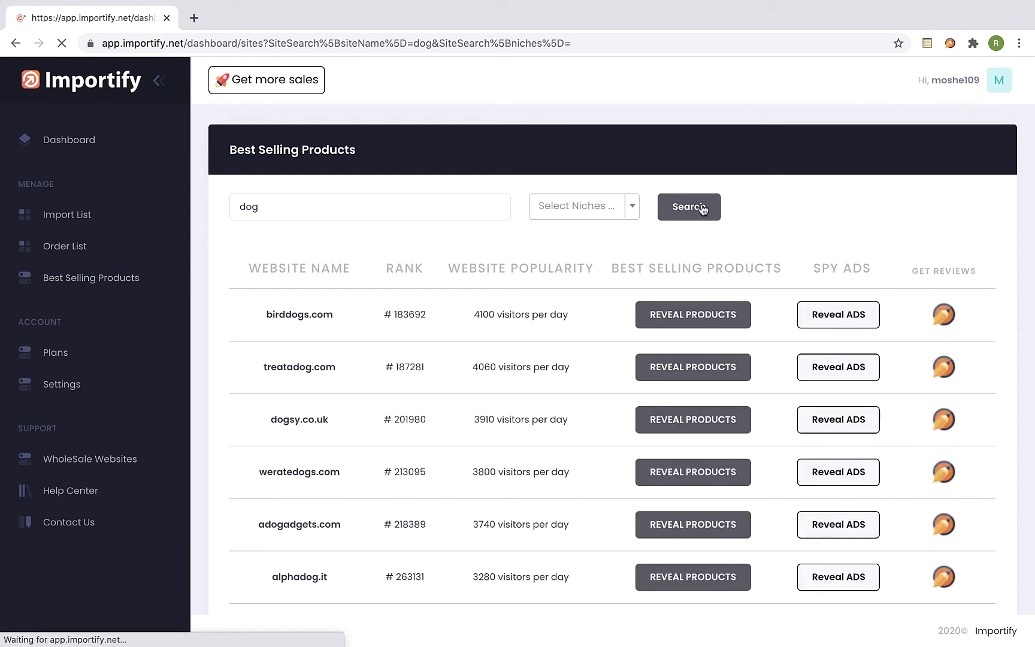
Scroll the dog store results down to wilderdog.com and select its name.
{"action": "scroll", "scroll_direction": "down", "scroll_amount": 3}
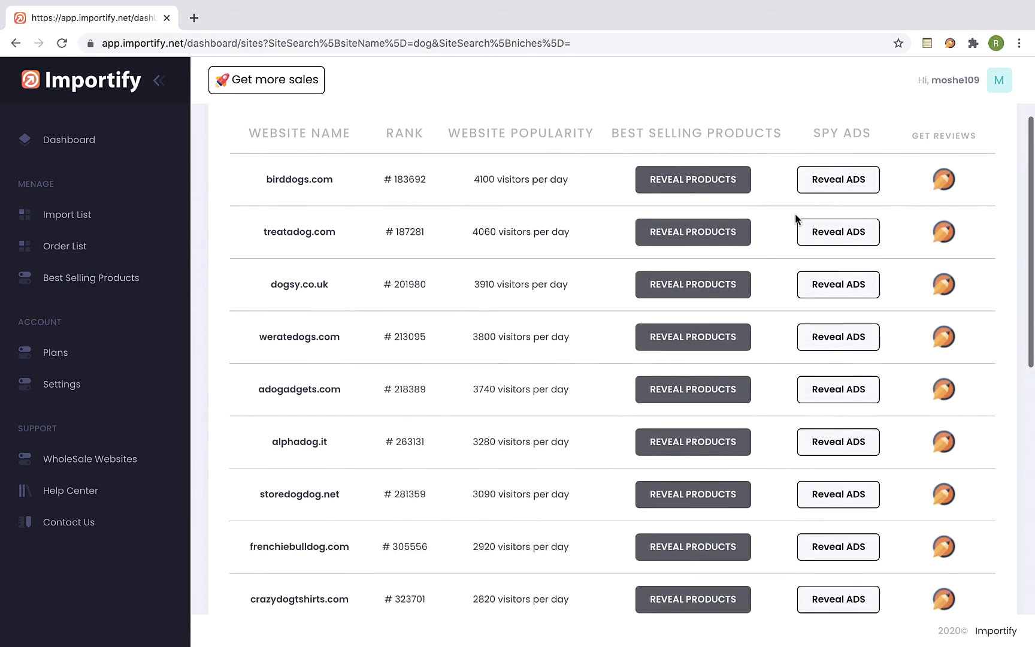
{"action": "scroll", "scroll_direction": "down", "scroll_amount": 3}
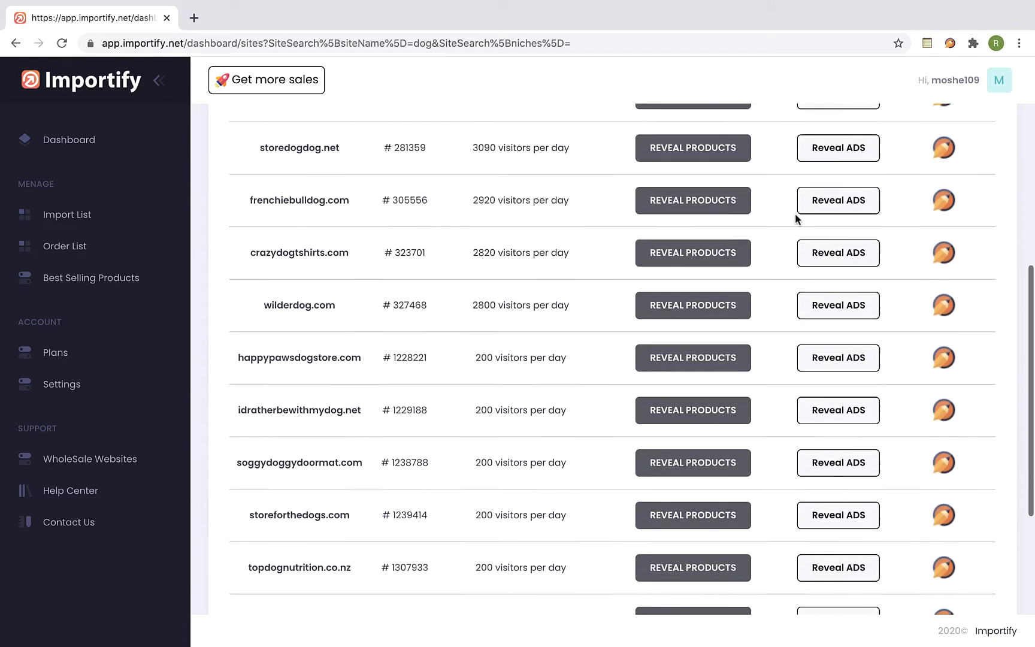
{"action": "scroll", "scroll_direction": "up", "scroll_amount": 3}
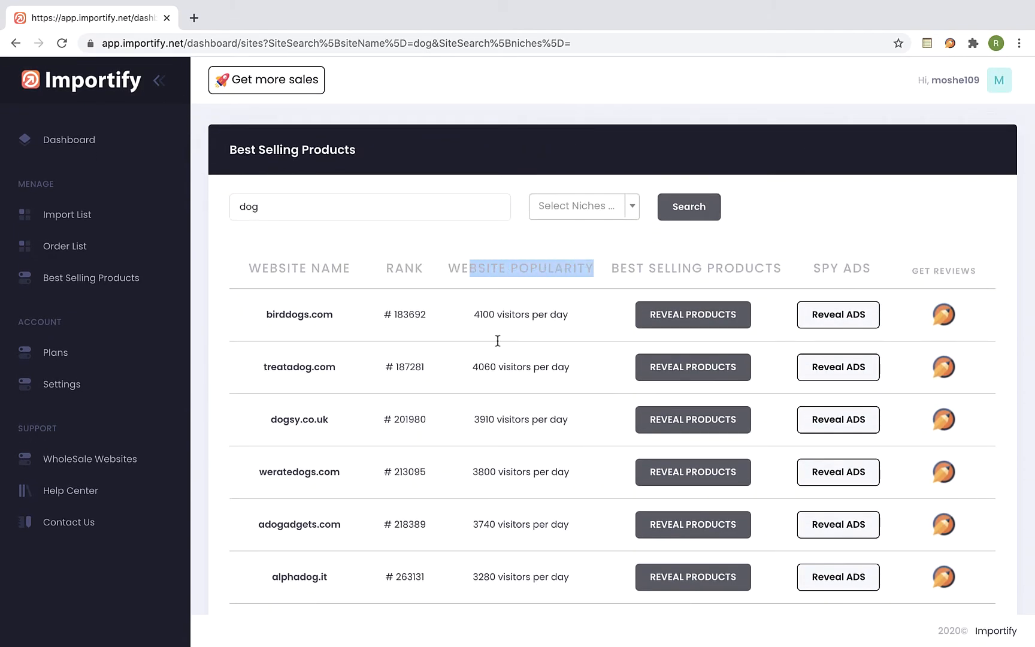
{"action": "scroll", "scroll_direction": "down", "scroll_amount": 3}
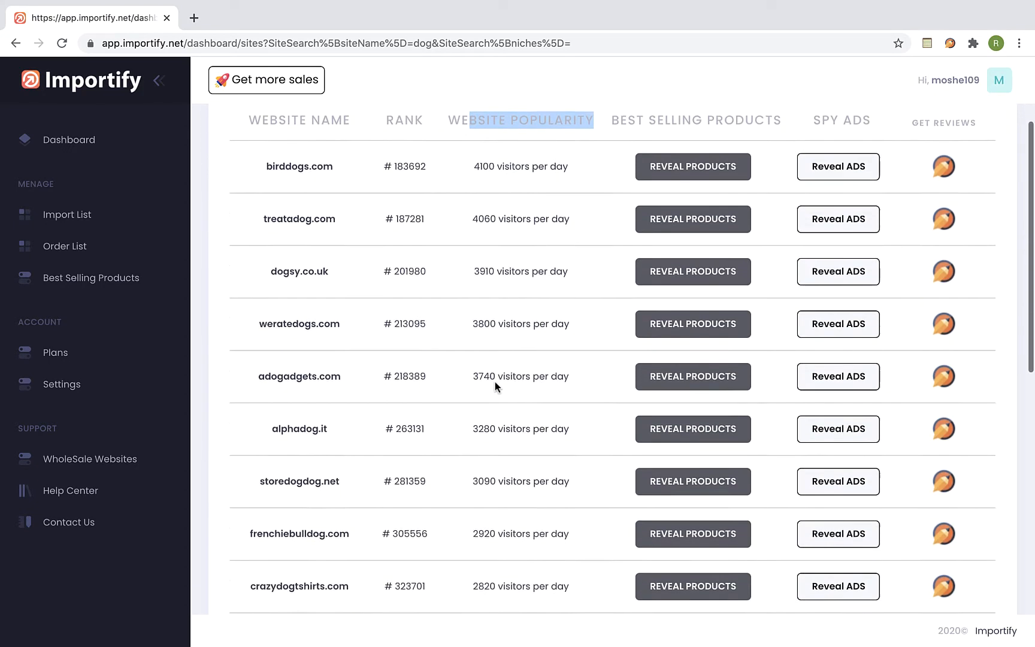
{"action": "scroll", "scroll_direction": "down", "scroll_amount": 3}
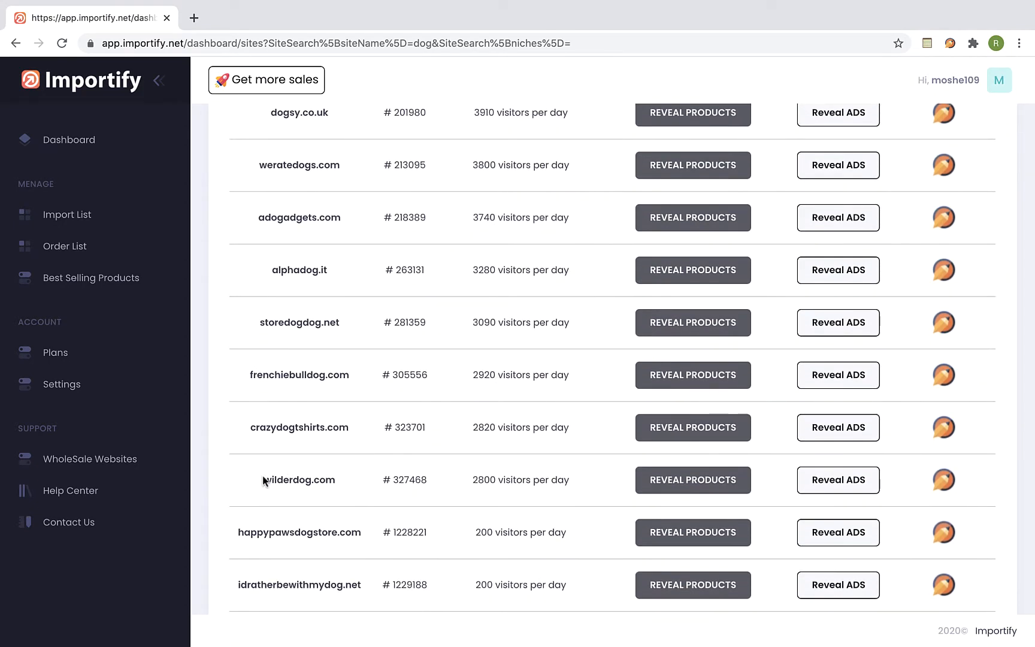
{"action": "double_click", "coordinate": [299, 479]}
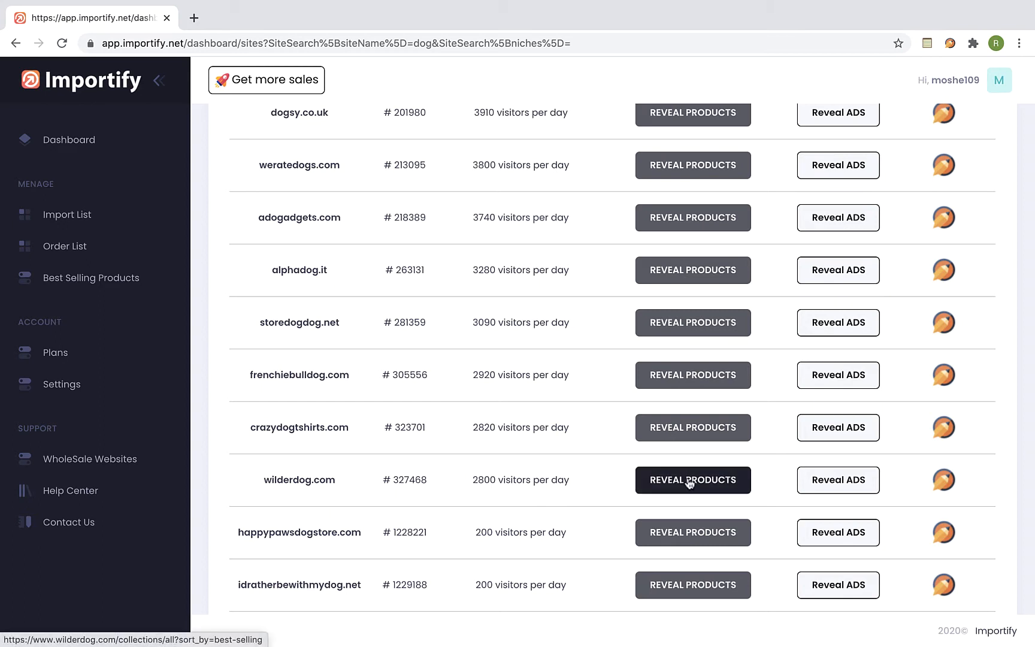
Reveal wilderdog.com's best-selling products in a new tab, then return to the Importify results.
{"action": "left_click", "coordinate": [692, 479]}
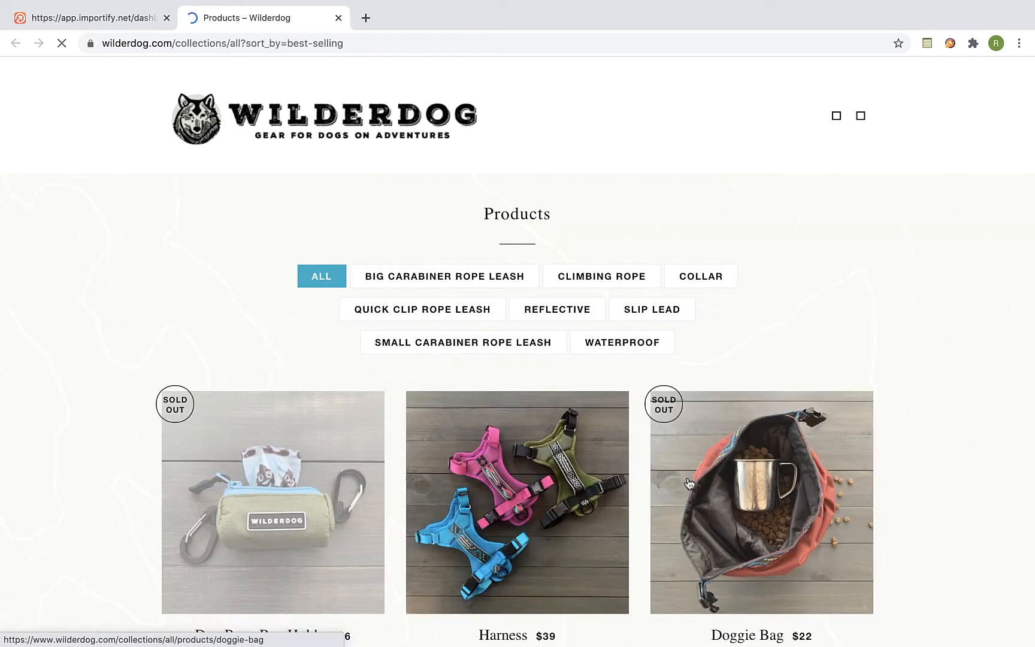
{"action": "scroll", "scroll_direction": "down", "scroll_amount": 3}
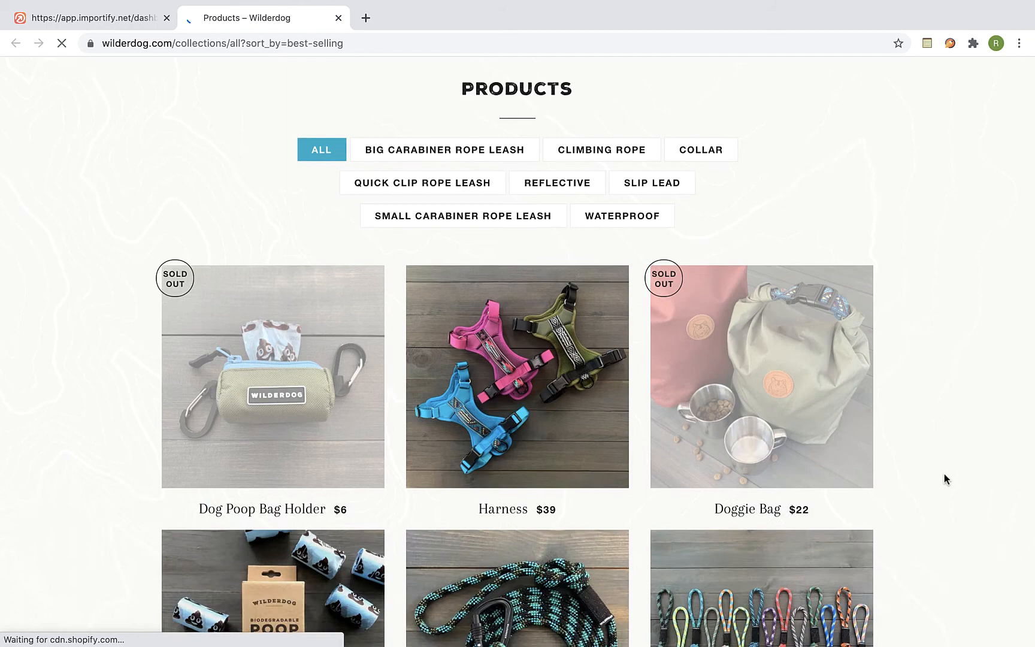
{"action": "scroll", "scroll_direction": "down", "scroll_amount": 3}
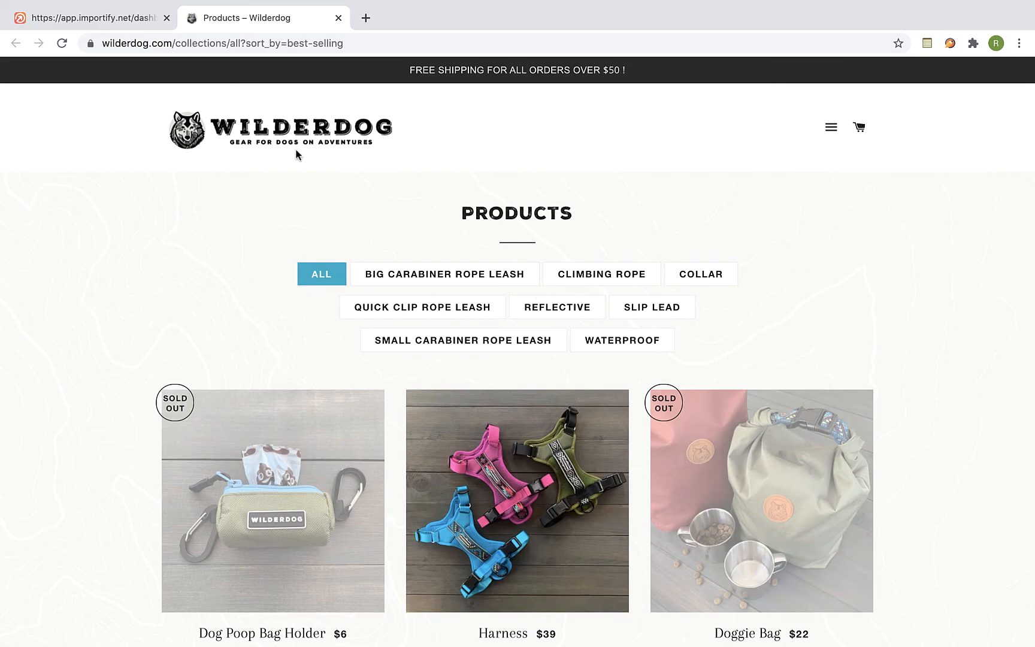
{"action": "left_click", "coordinate": [94, 18]}
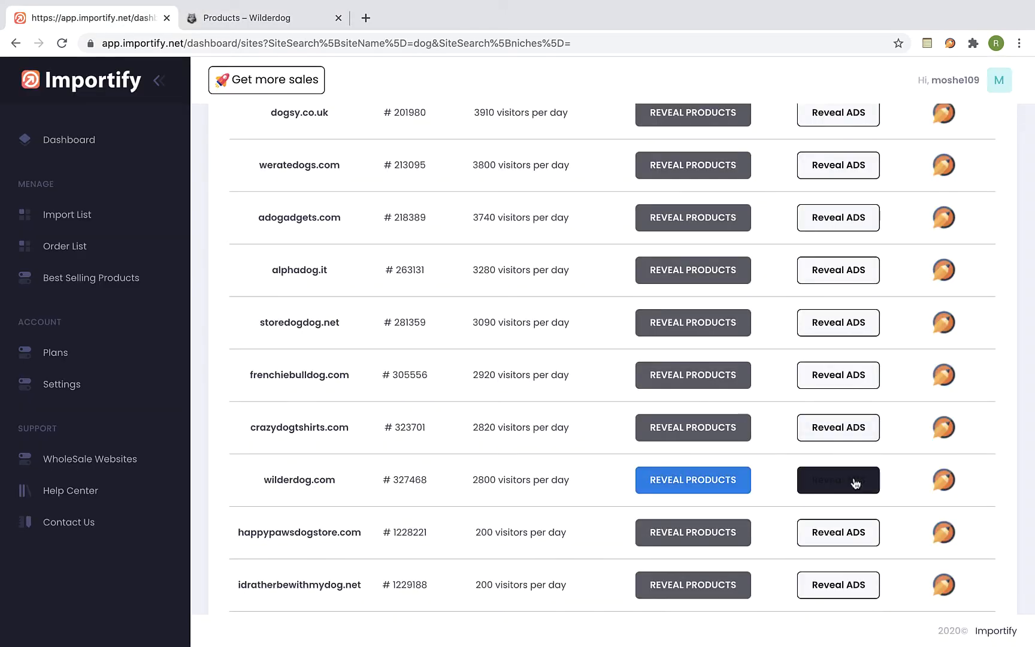
In Facebook Ad Library, search all categories for 'wilderdog.' and select the Wilderdog advertiser.
{"action": "left_click", "coordinate": [839, 480]}
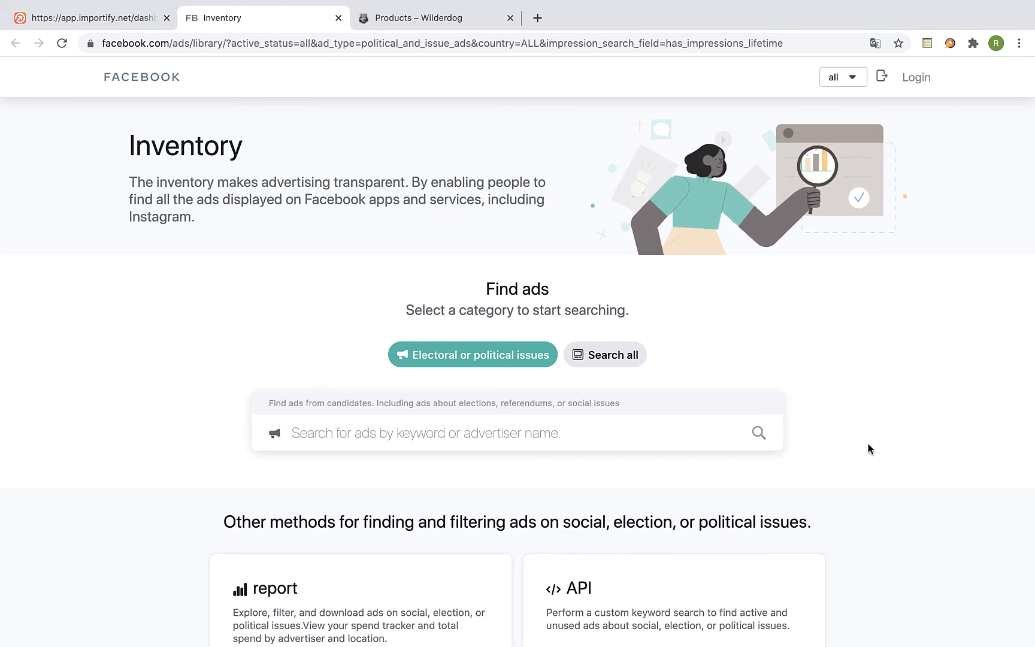
{"action": "left_click", "coordinate": [614, 355]}
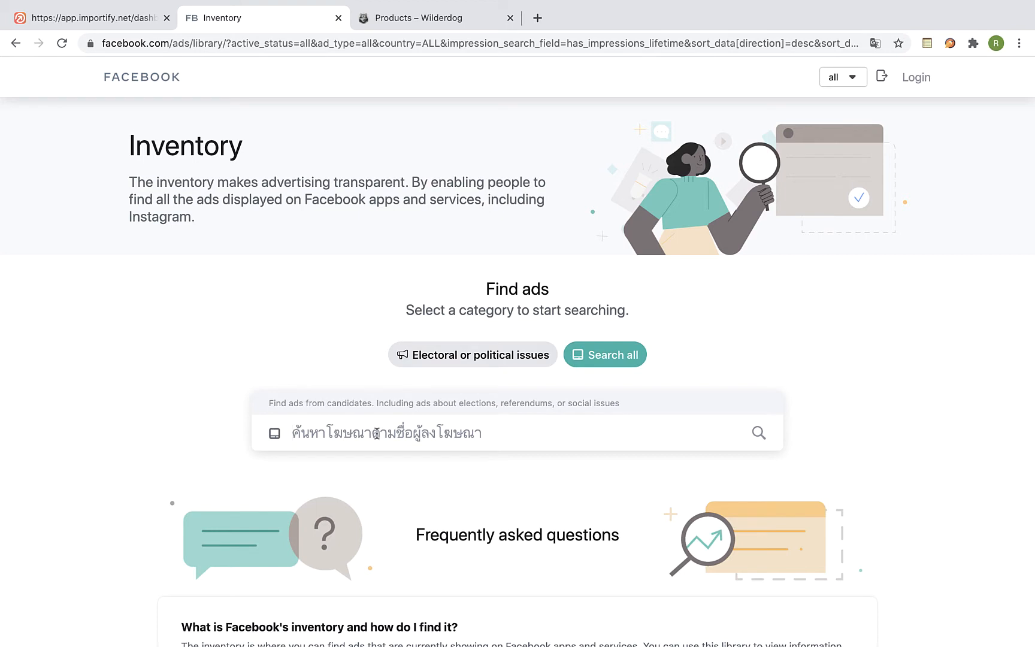
{"action": "type", "text": "wilderdog."}
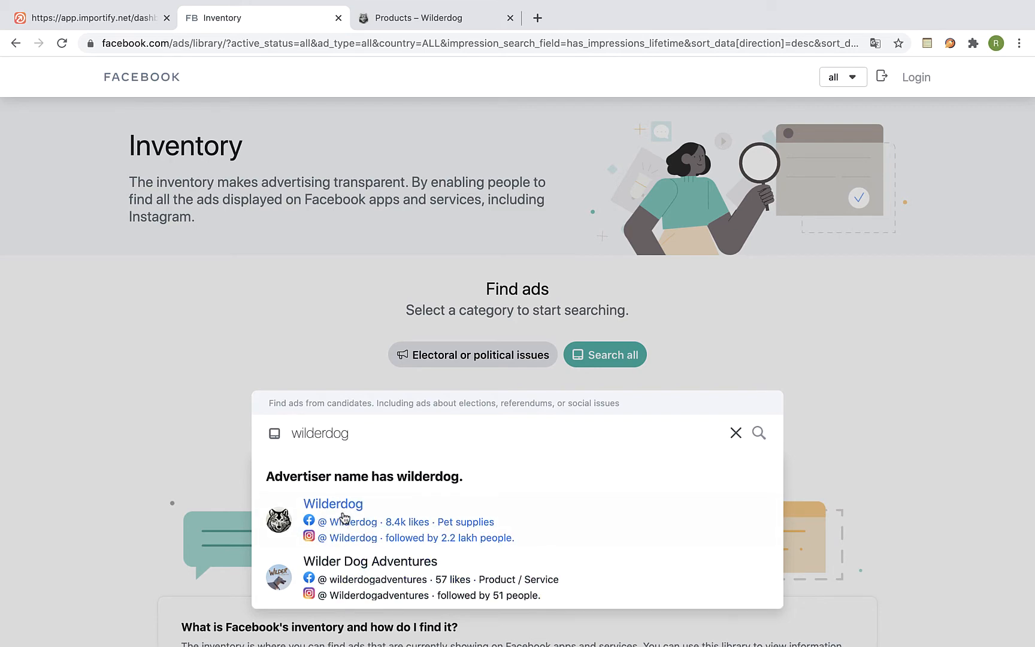
{"action": "left_click", "coordinate": [333, 504]}
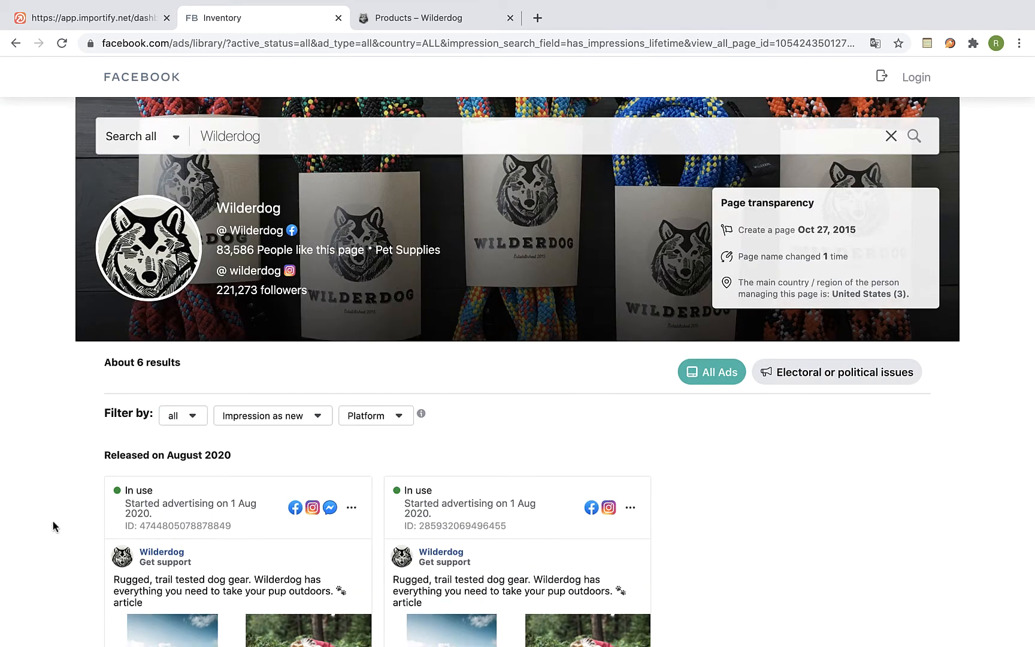
Review Wilderdog's active August 2020 harness and sleeping-bag ad carousels.
{"action": "scroll", "scroll_direction": "down", "scroll_amount": 3}
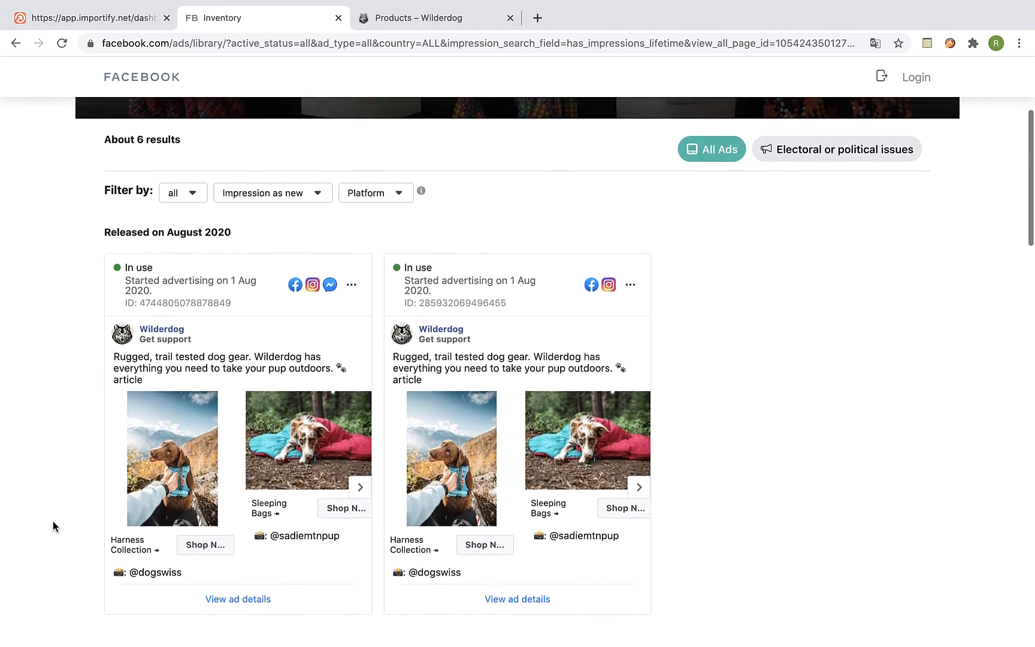
{"action": "scroll", "scroll_direction": "down", "scroll_amount": 3}
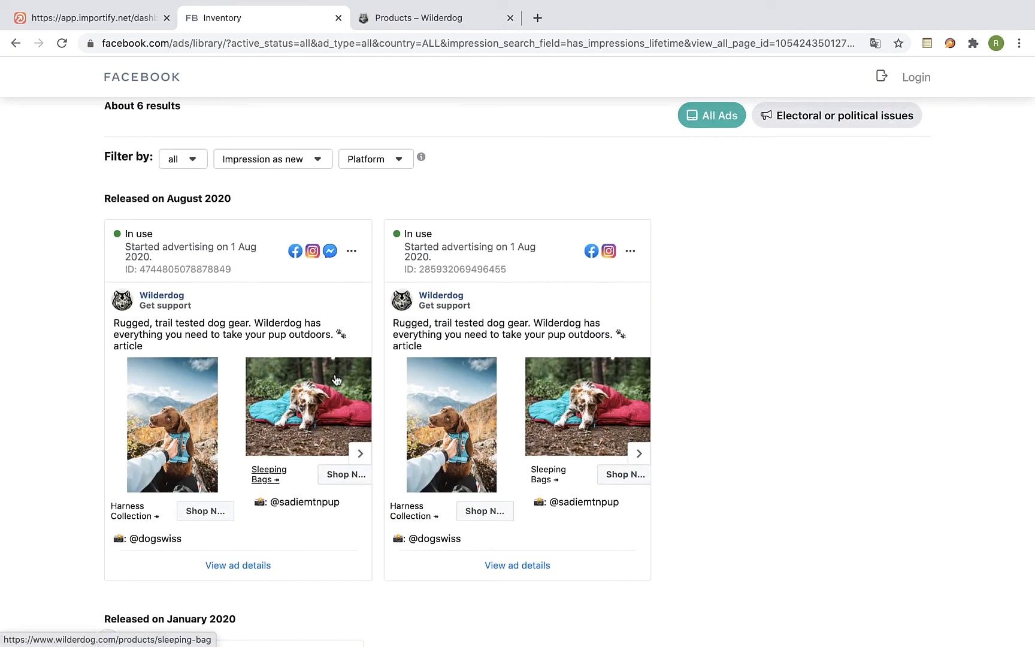
{"action": "mouse_move", "coordinate": [361, 229]}
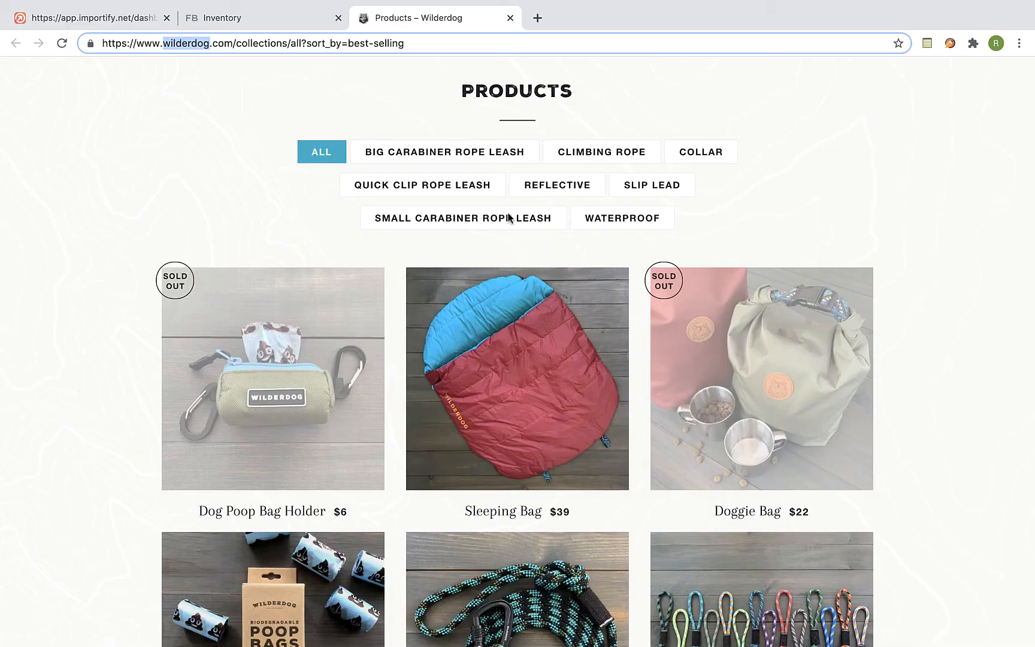
{"action": "mouse_move", "coordinate": [520, 520]}
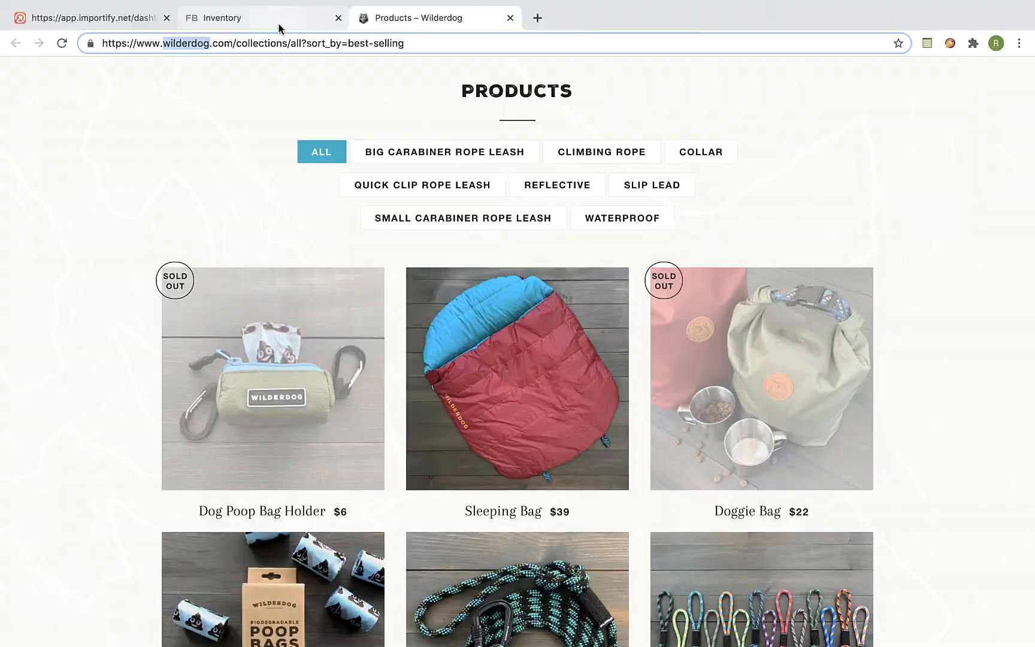
View the $49 Sleeping Bag product page and its photos, ending on the husky lying in the bag.
{"action": "left_click", "coordinate": [516, 379]}
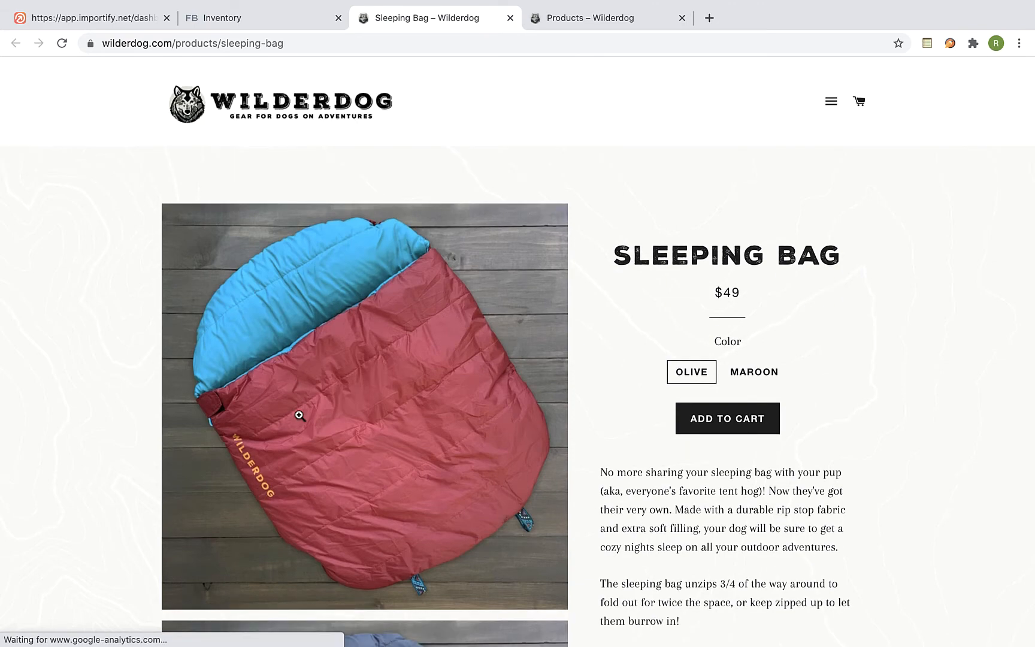
{"action": "scroll", "scroll_direction": "down", "scroll_amount": 3}
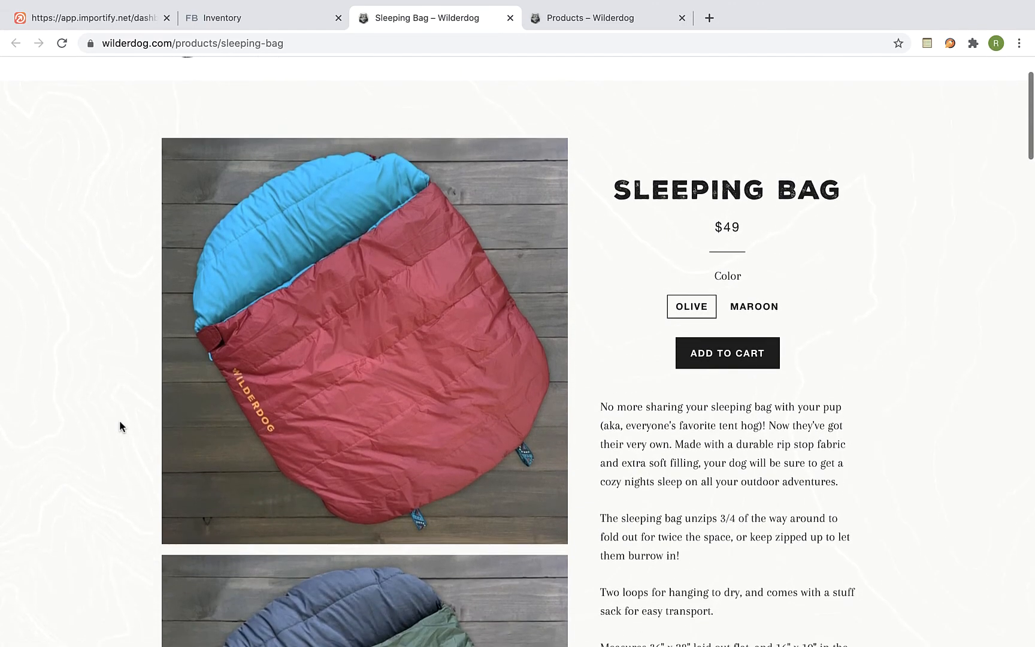
{"action": "scroll", "scroll_direction": "down", "scroll_amount": 3}
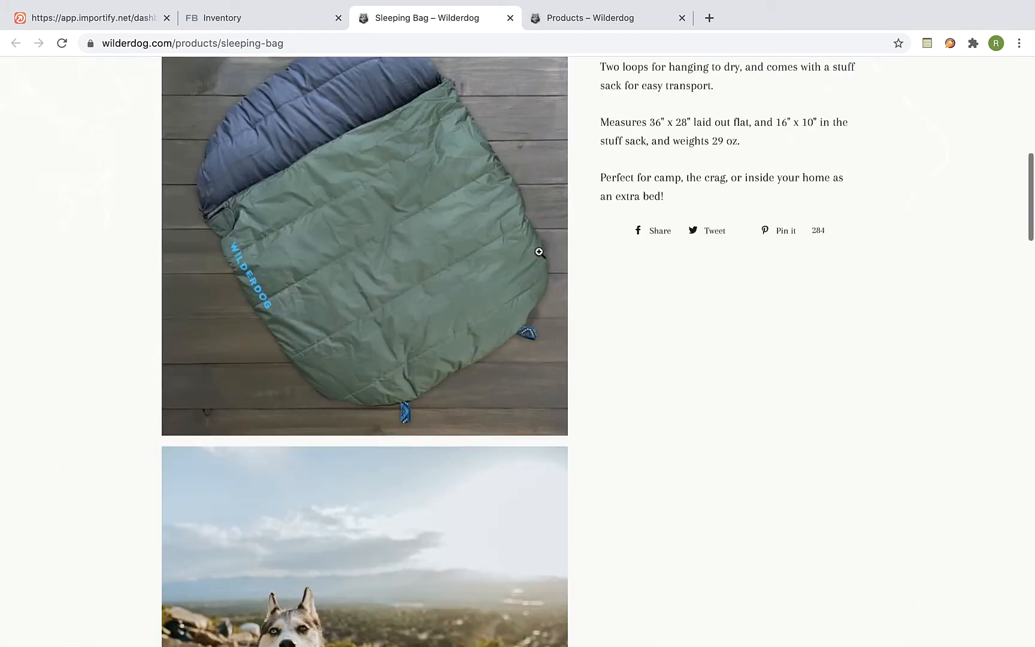
{"action": "scroll", "scroll_direction": "down", "scroll_amount": 3}
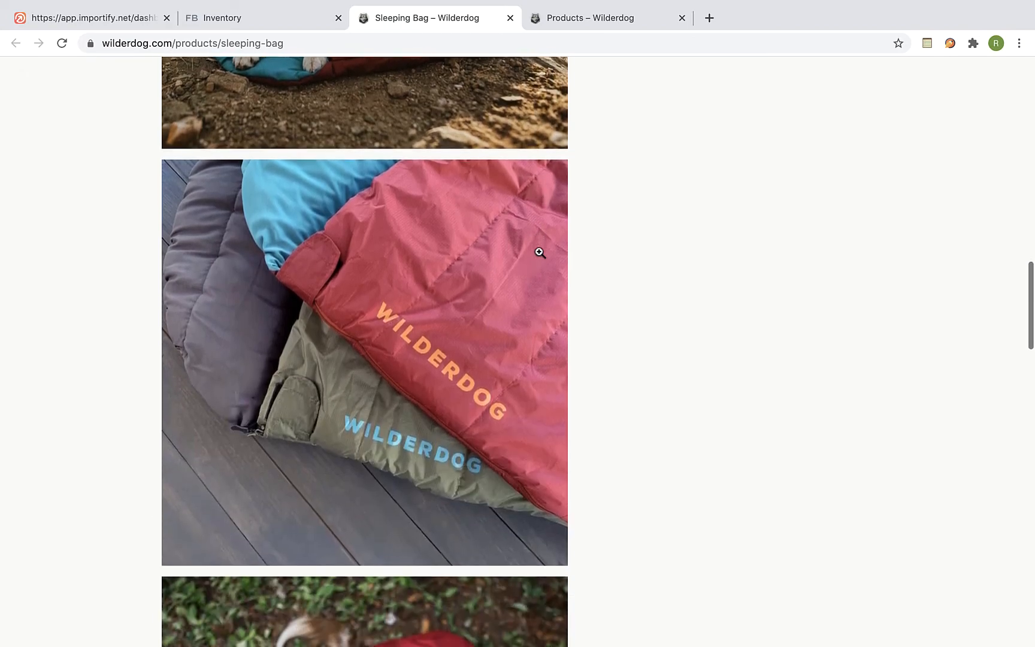
{"action": "scroll", "scroll_direction": "up", "scroll_amount": 3}
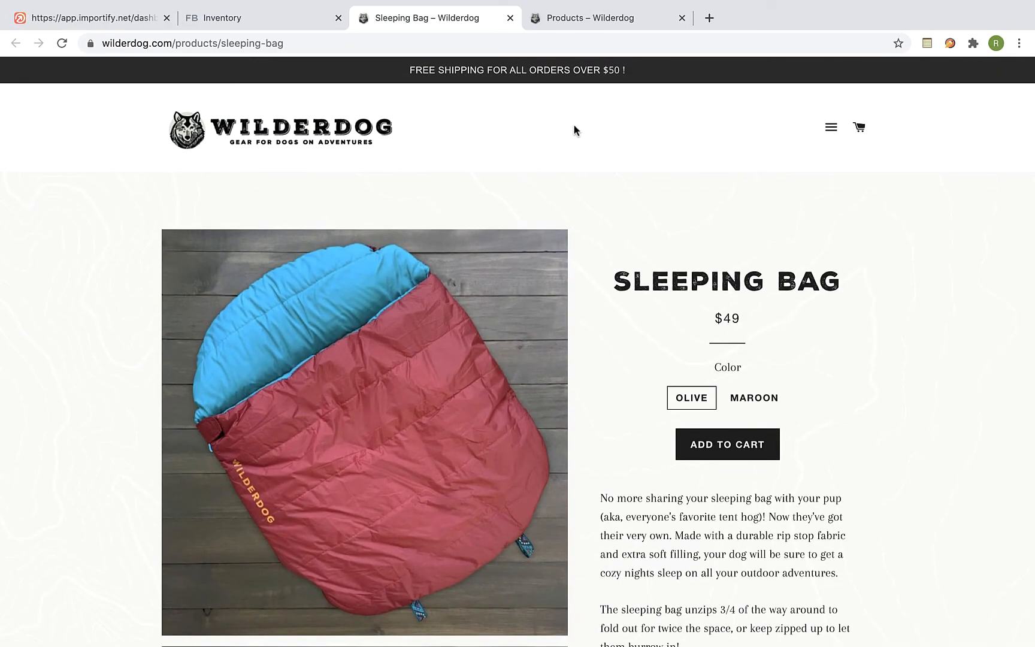
{"action": "scroll", "scroll_direction": "down", "scroll_amount": 3}
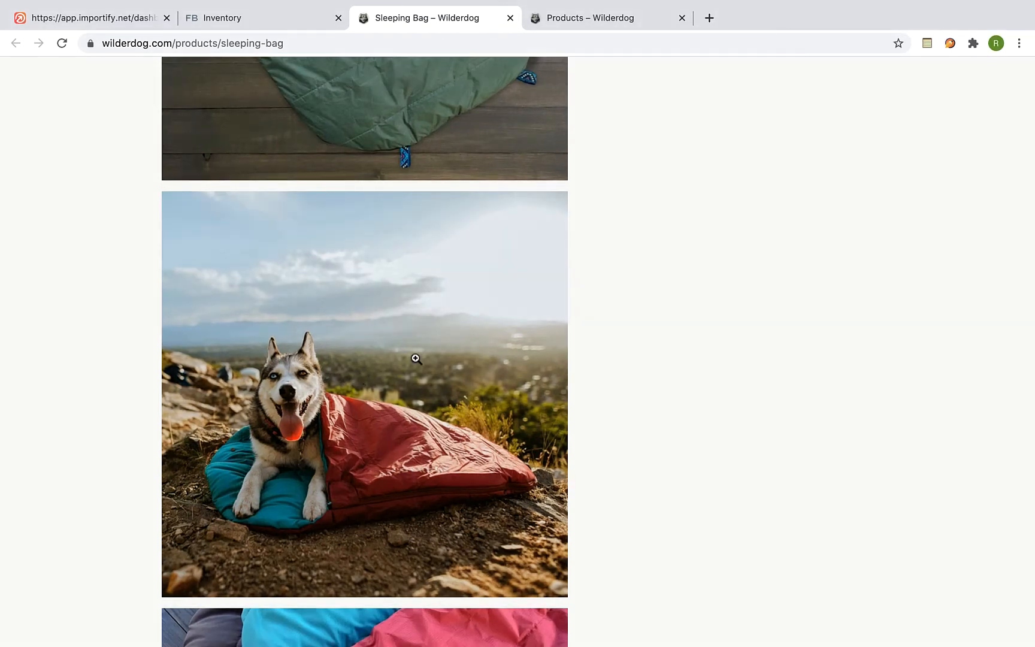
Reverse image search the husky photo in Google and browse Amazon's dog sleeping bag listings ($19.99–$73.04).
{"action": "right_click", "coordinate": [416, 359]}
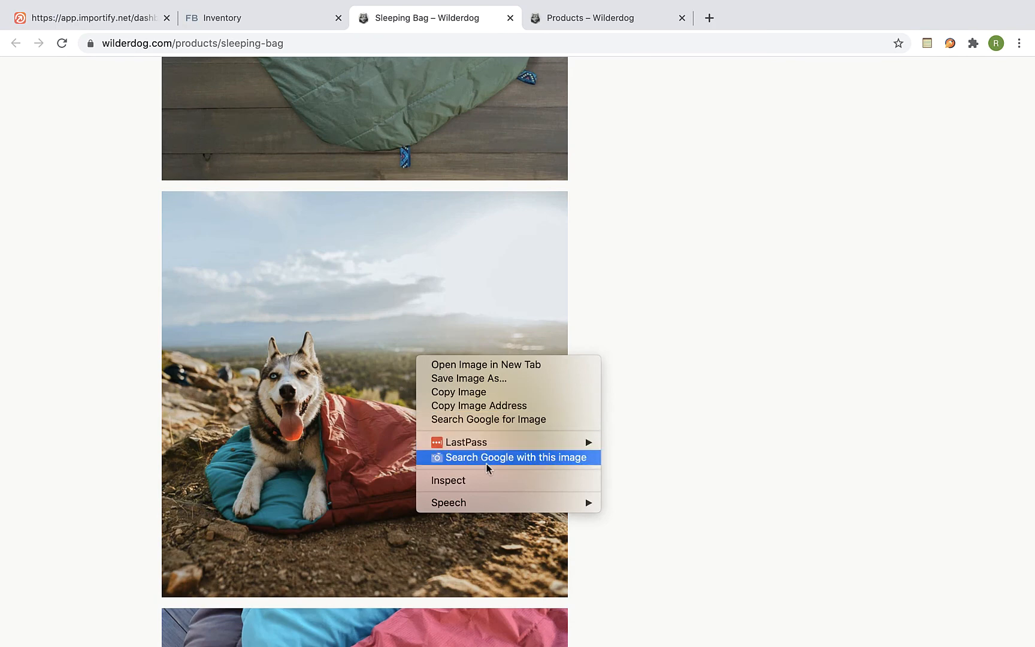
{"action": "left_click", "coordinate": [515, 458]}
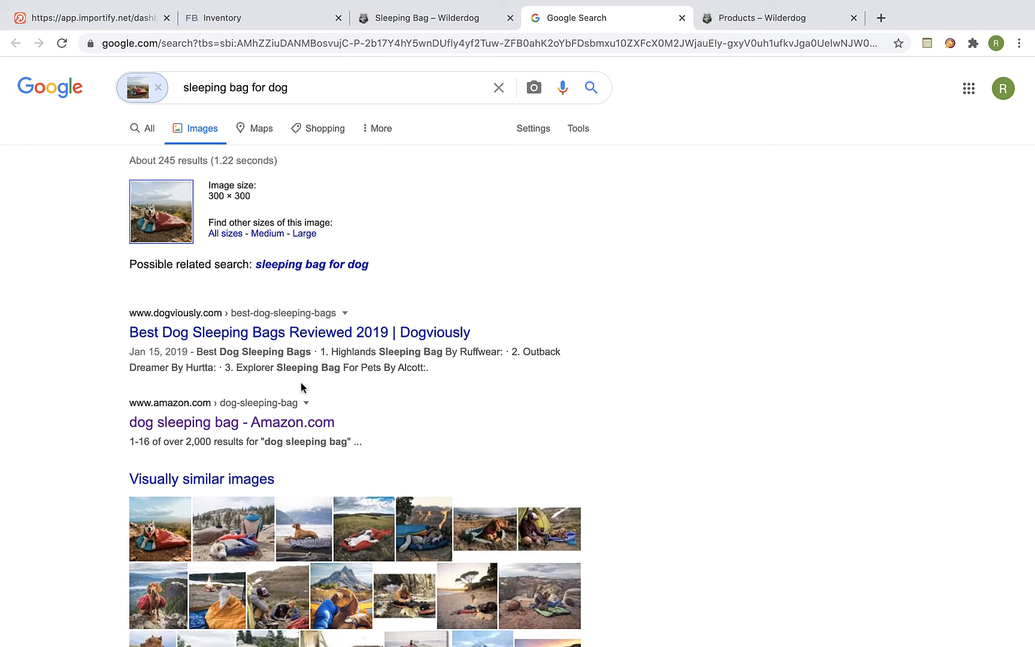
{"action": "mouse_move", "coordinate": [253, 431]}
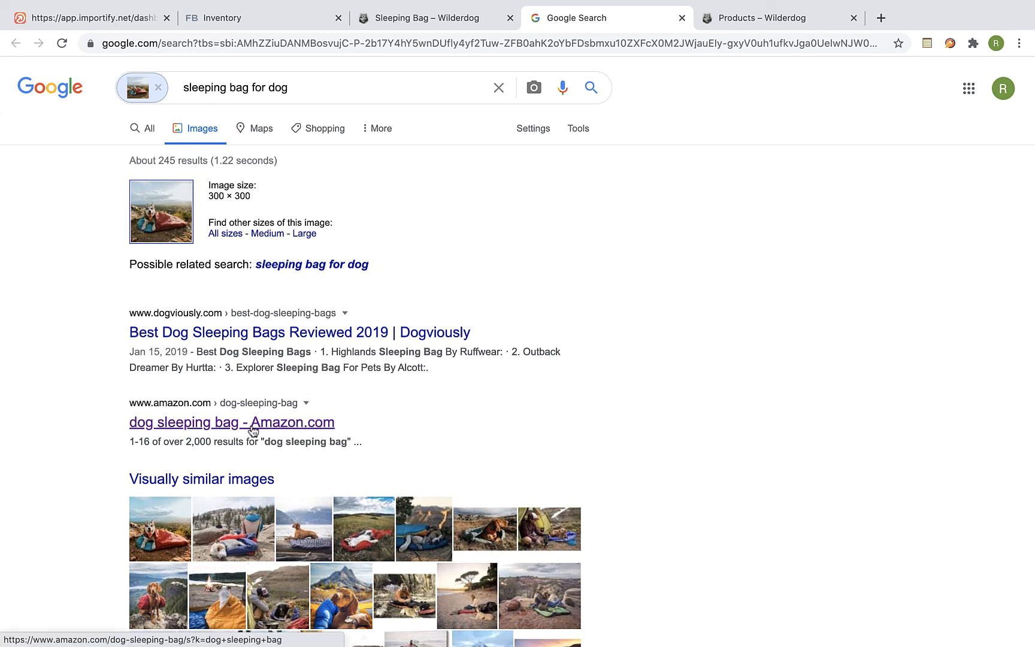
{"action": "left_click", "coordinate": [252, 429]}
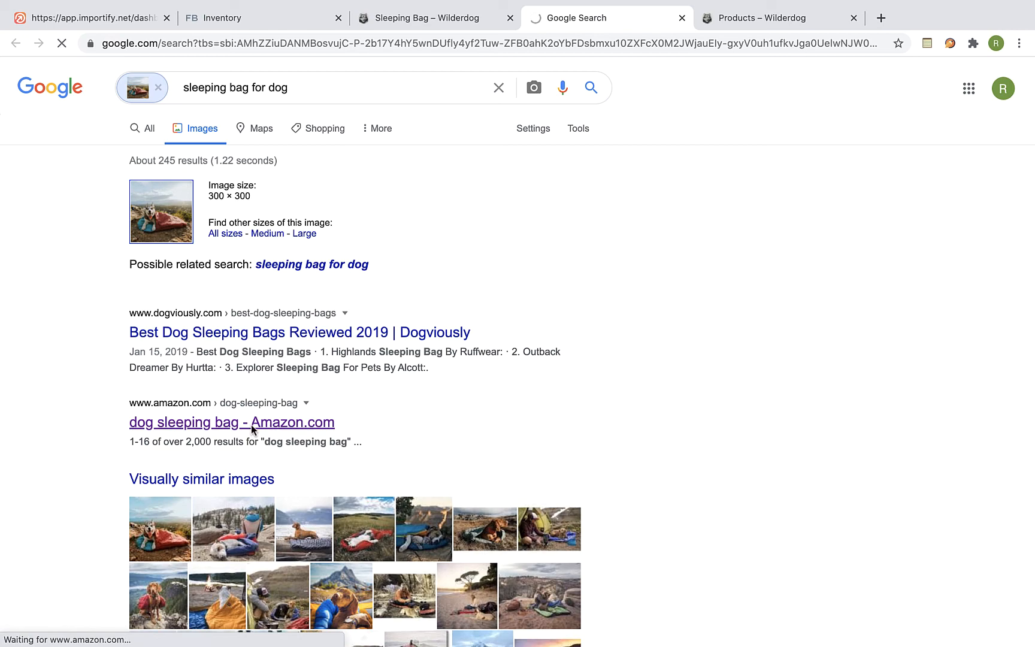
{"action": "left_click", "coordinate": [233, 422]}
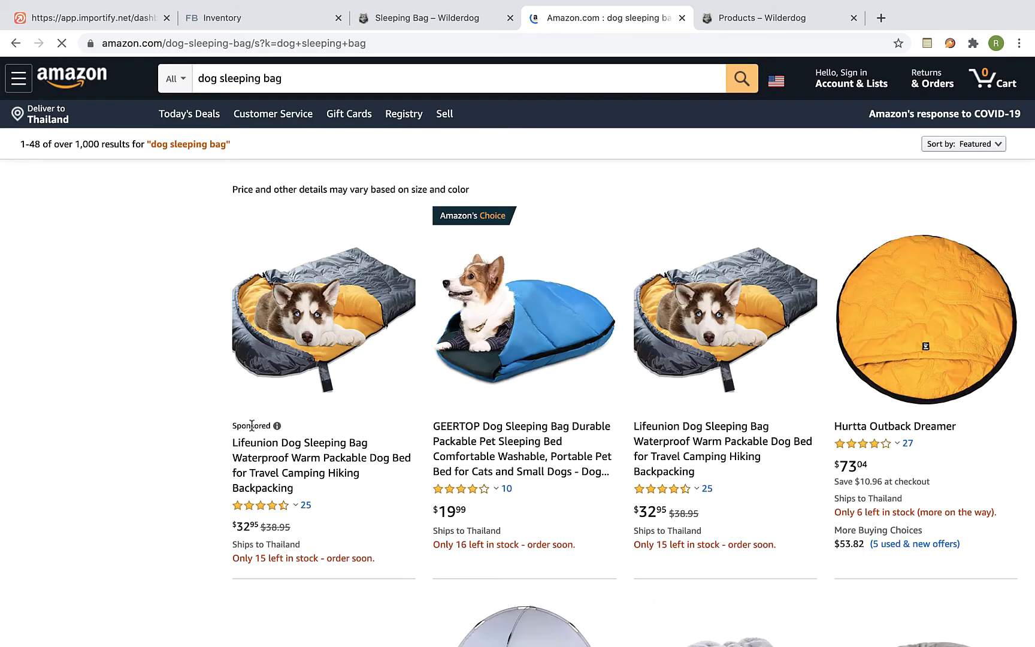
{"action": "scroll", "scroll_direction": "down", "scroll_amount": 3}
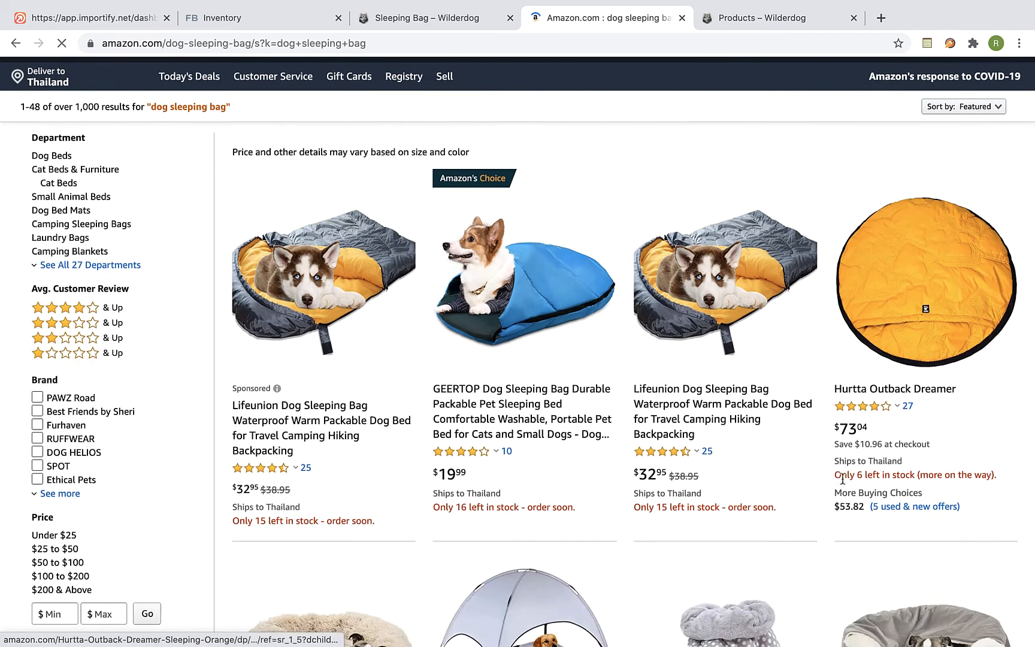
{"action": "scroll", "scroll_direction": "down", "scroll_amount": 3}
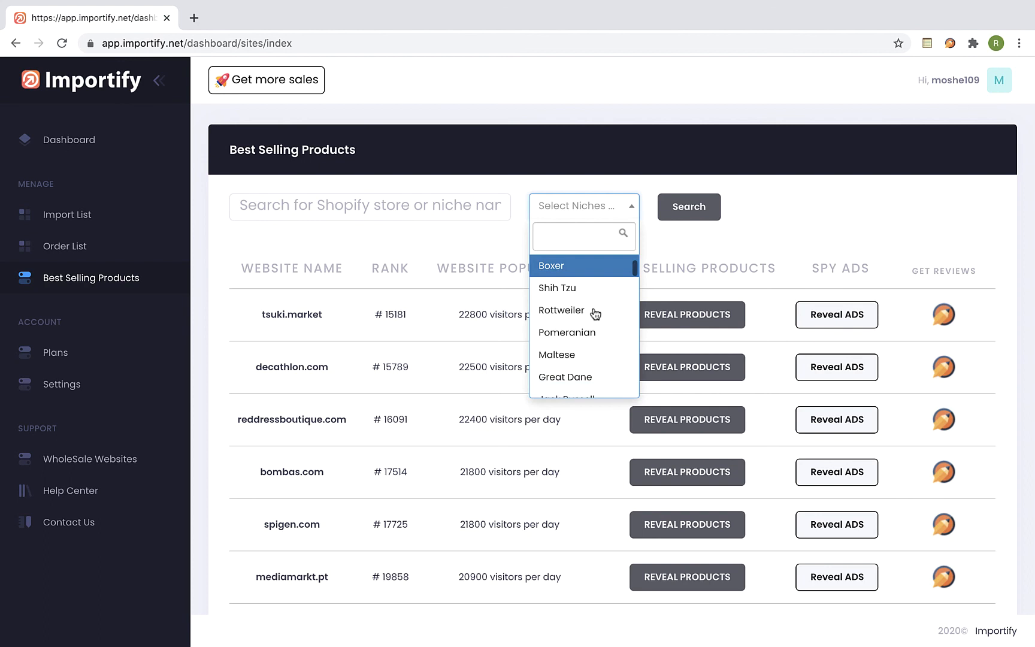
From the Importify dashboard, join Importify's YouTube channel, which asks to confirm subscribing.
{"action": "scroll", "scroll_direction": "down", "scroll_amount": 3}
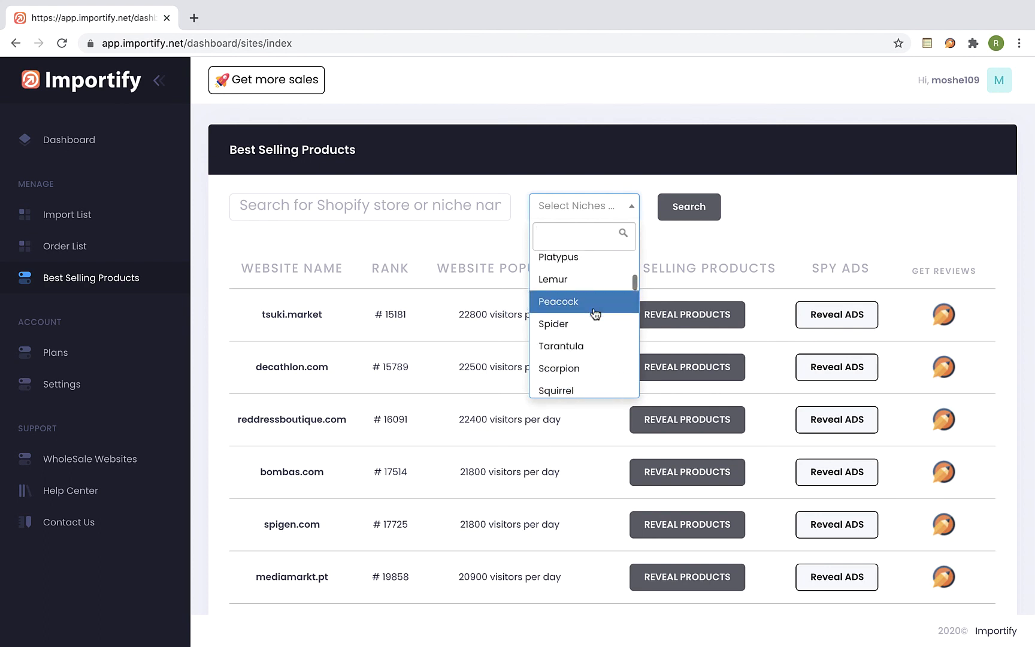
{"action": "scroll", "scroll_direction": "down", "scroll_amount": 3}
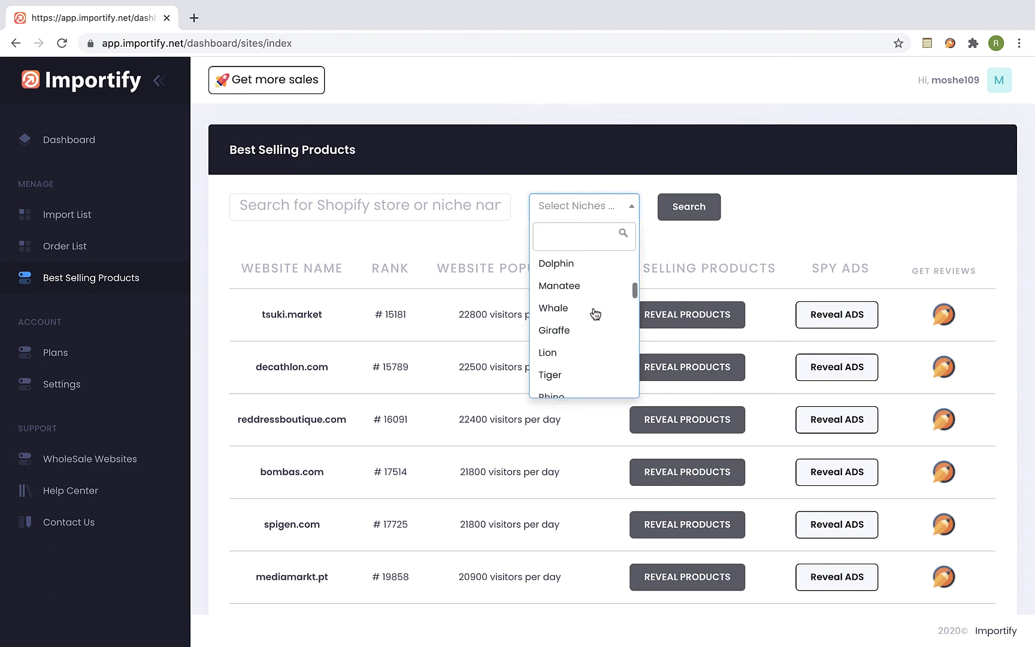
{"action": "mouse_move", "coordinate": [595, 307]}
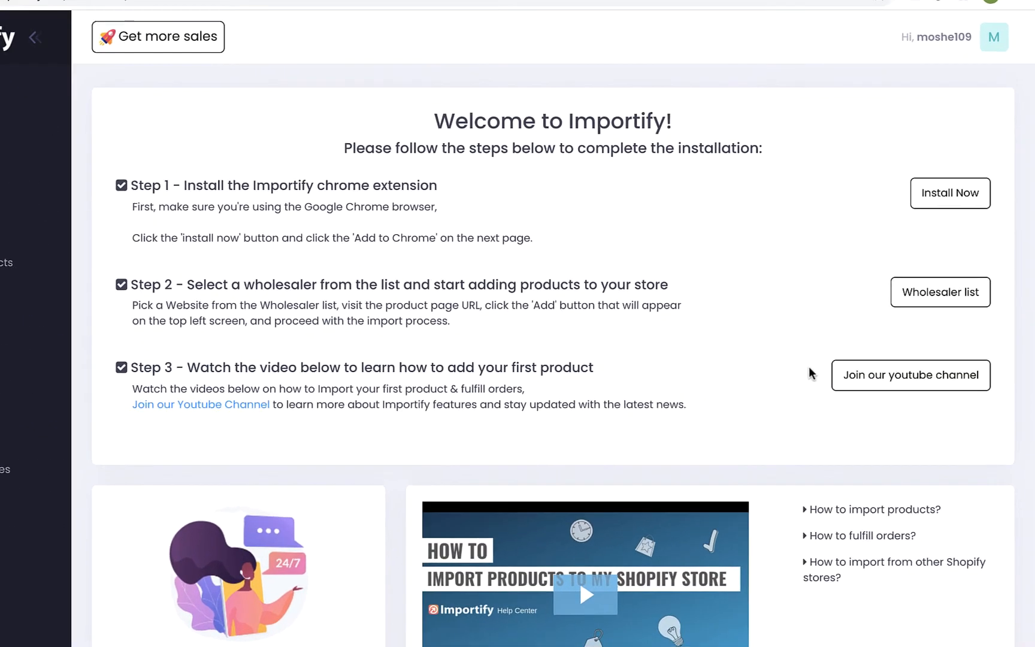
{"action": "left_click", "coordinate": [911, 375]}
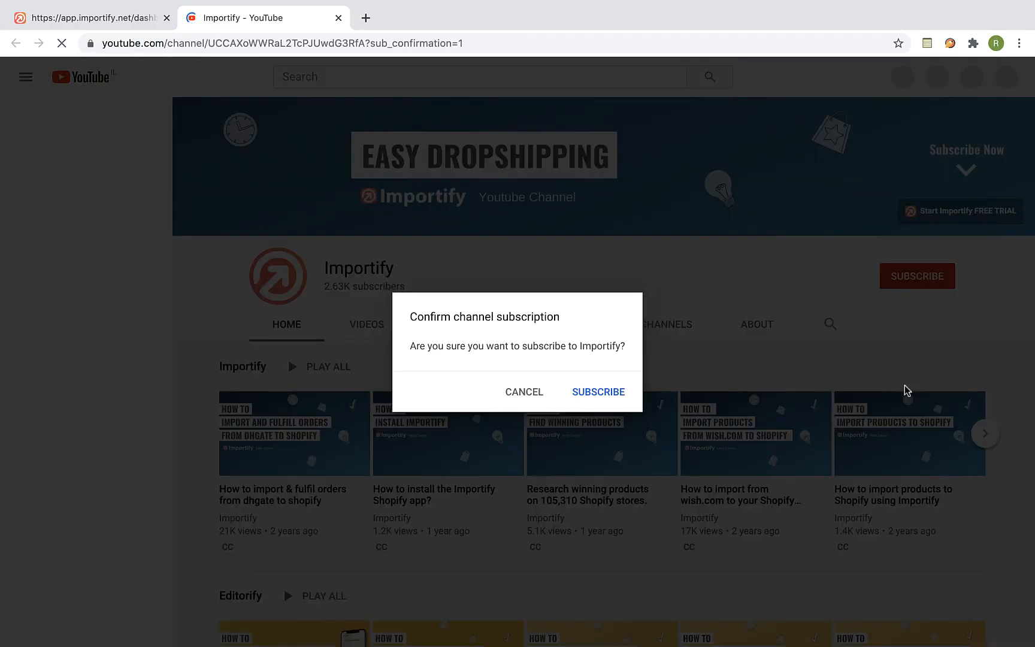